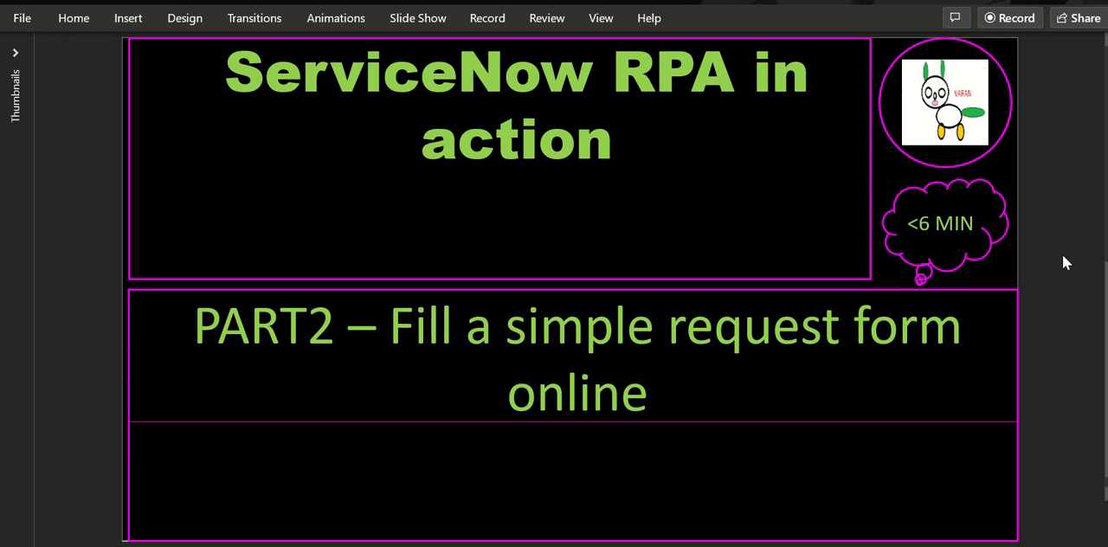
mouse_move(1060, 259)
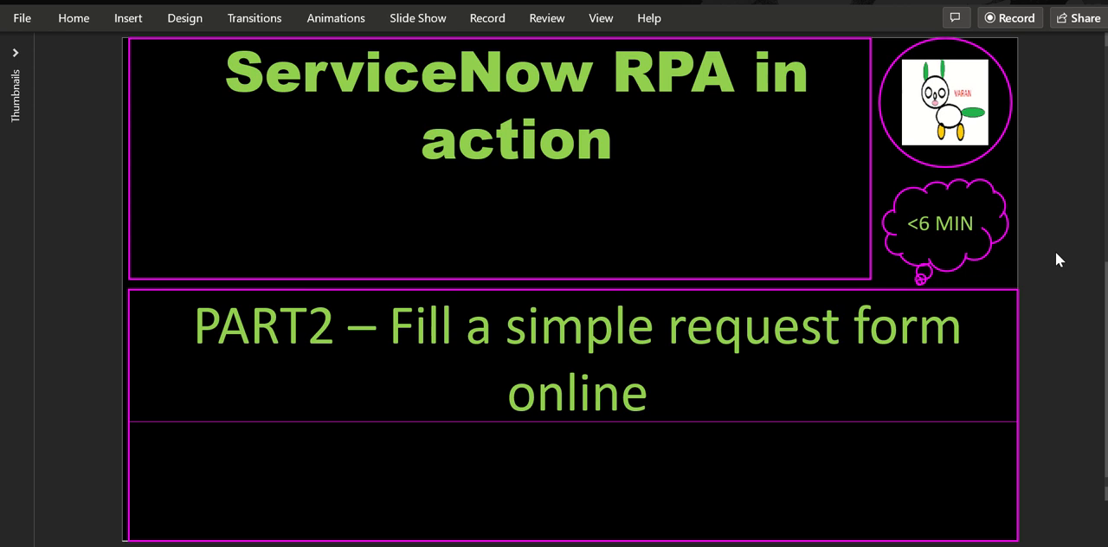
mouse_move(489, 191)
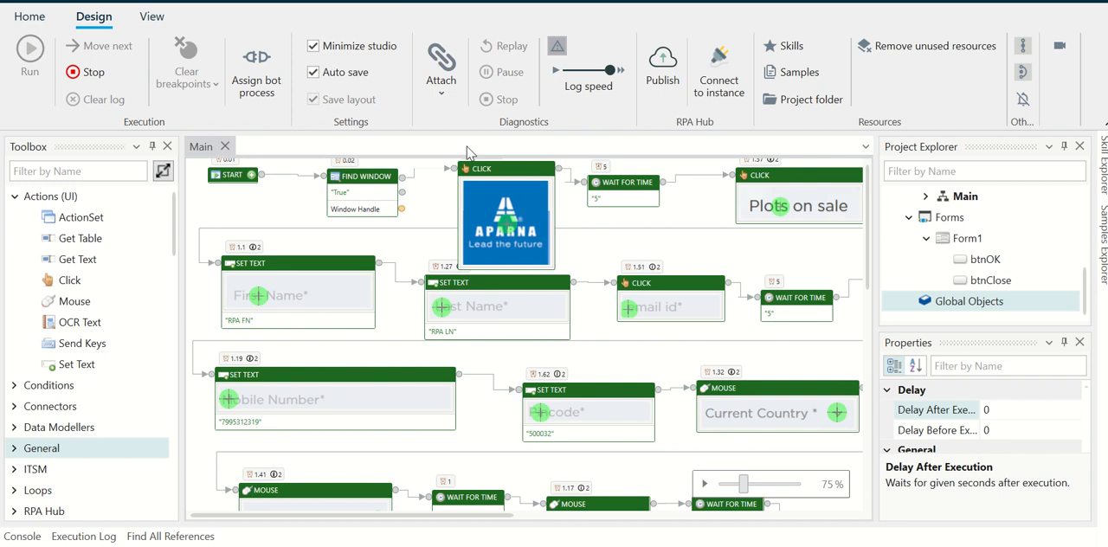
mouse_move(251, 111)
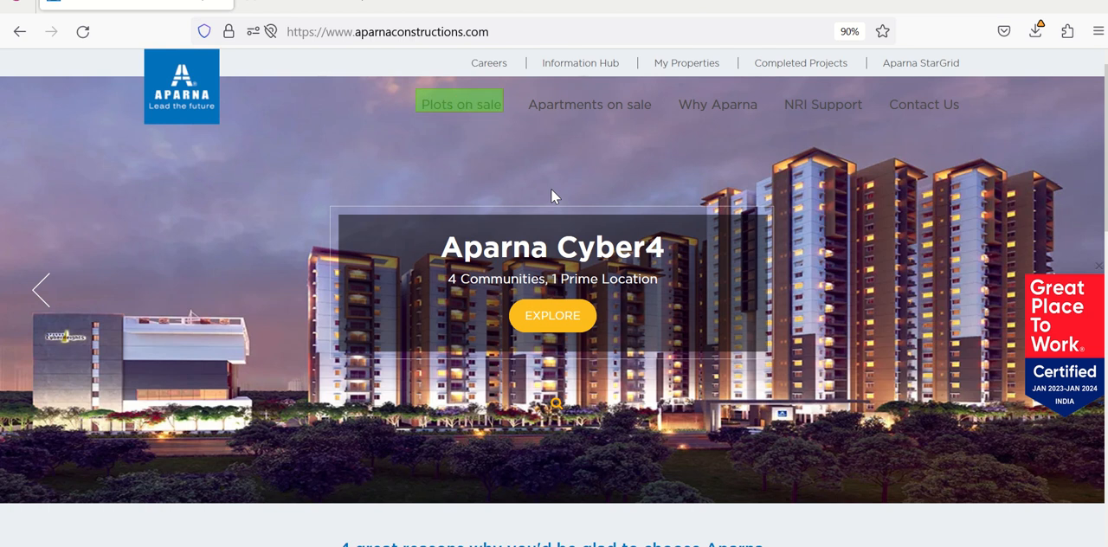
Open the plots-on-sale page and enter the names RPA FN and RPA LN
click(461, 104)
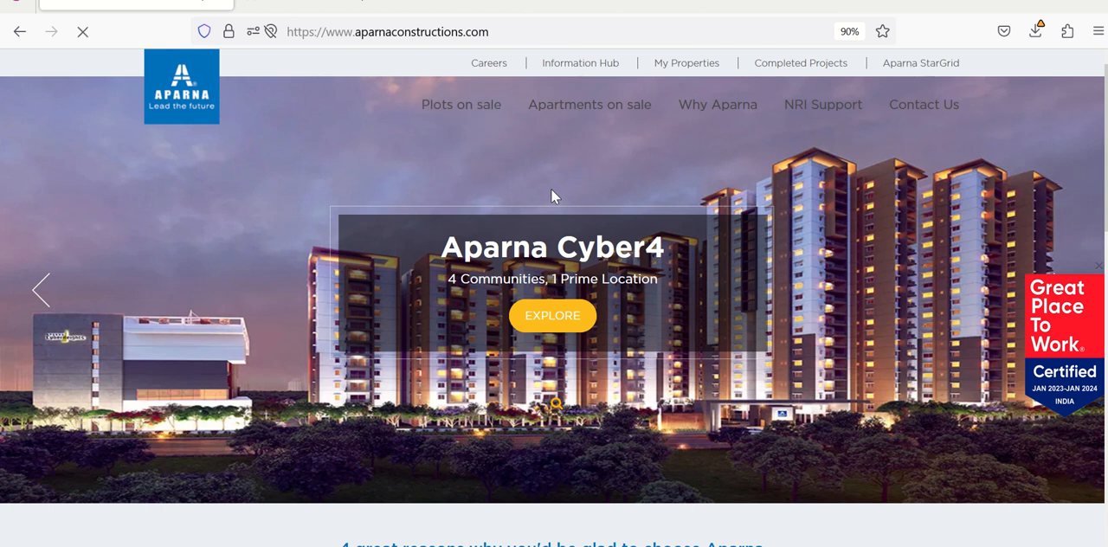
click(461, 104)
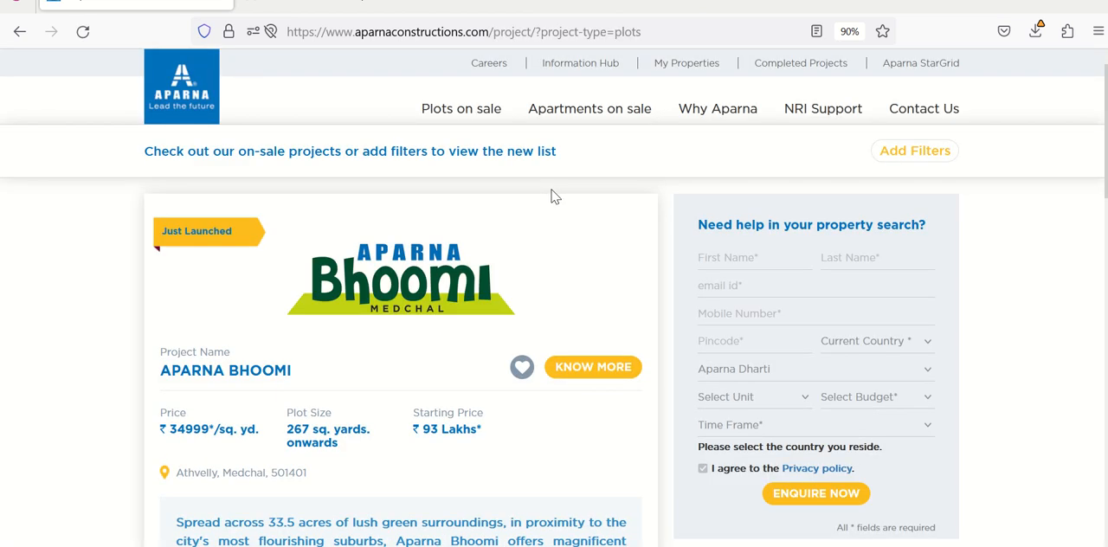
text(RPA LN)
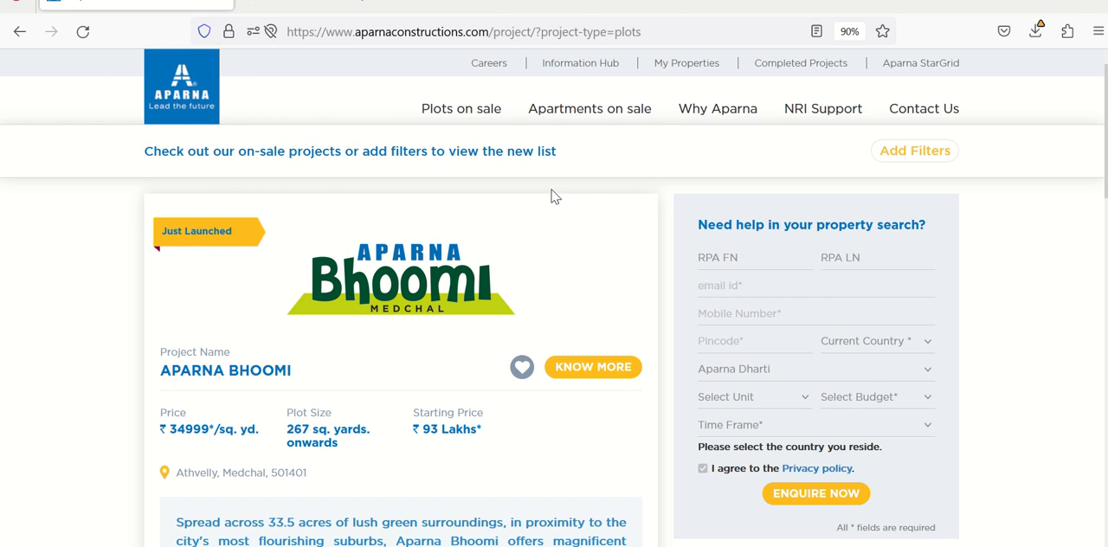
click(754, 285)
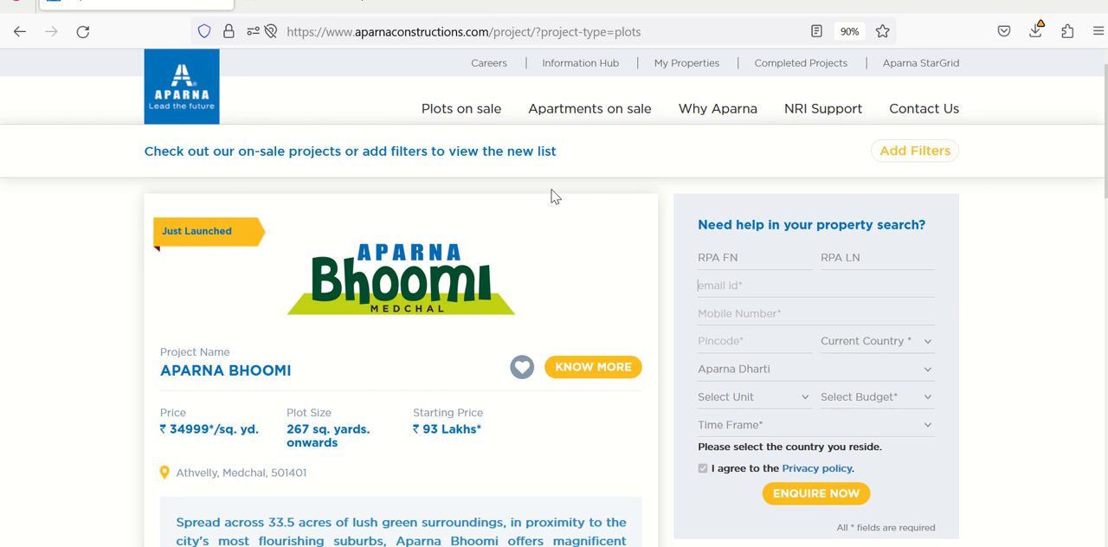
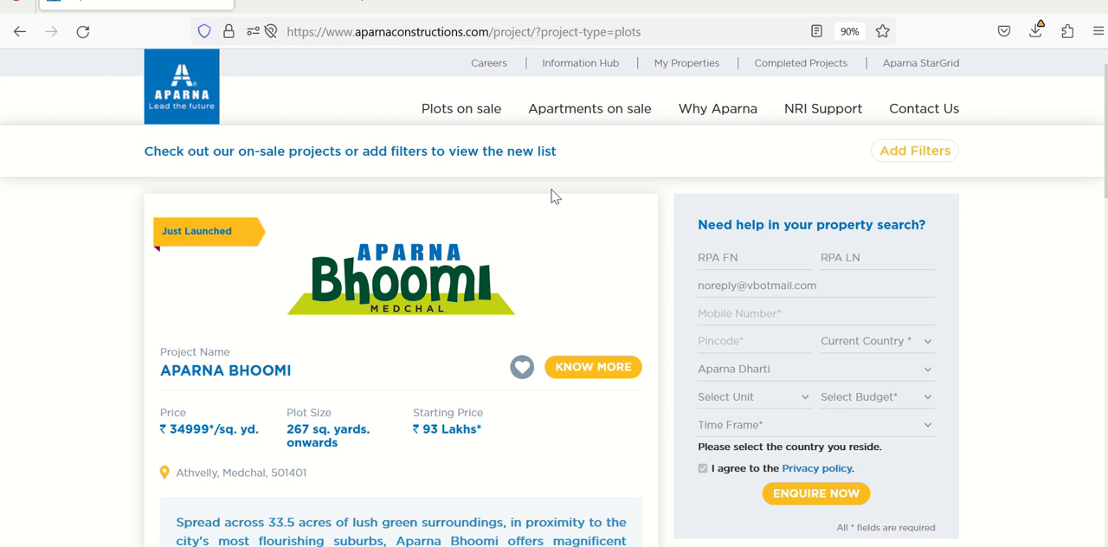
click(755, 315)
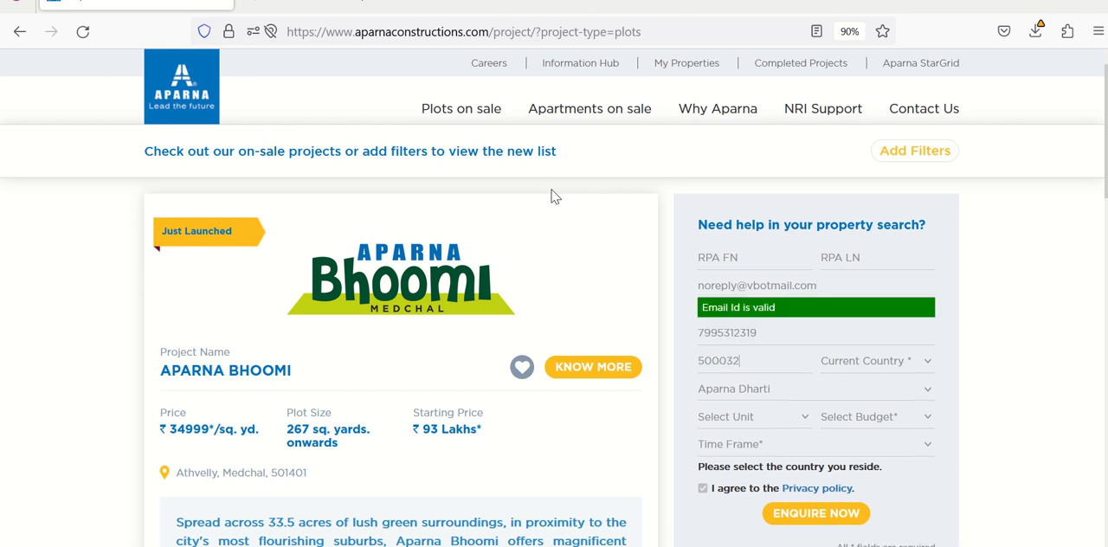
Select country India, unit NA and budget More than 1.2 Crores in the dropdowns
click(876, 361)
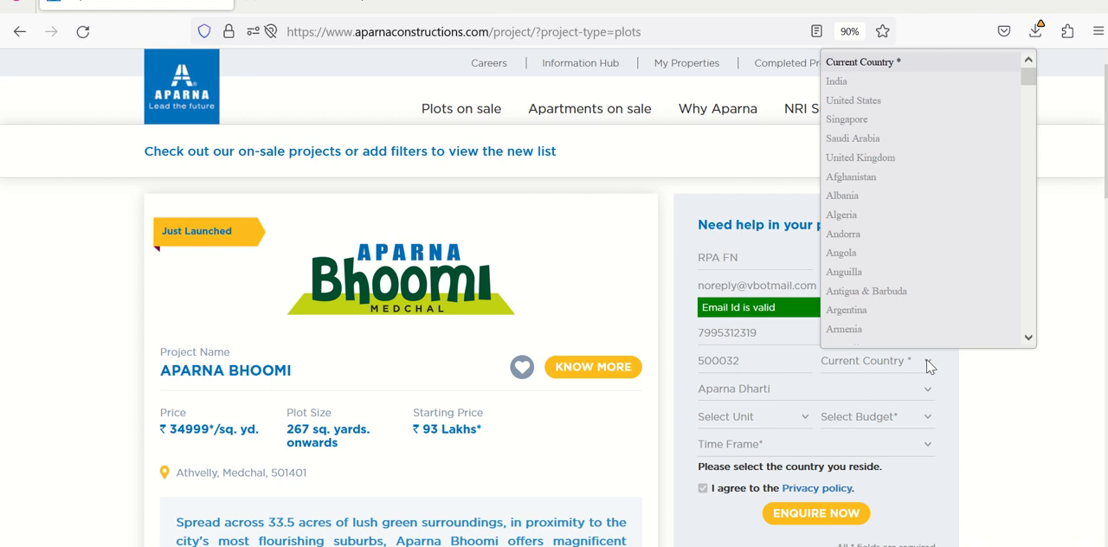
click(840, 80)
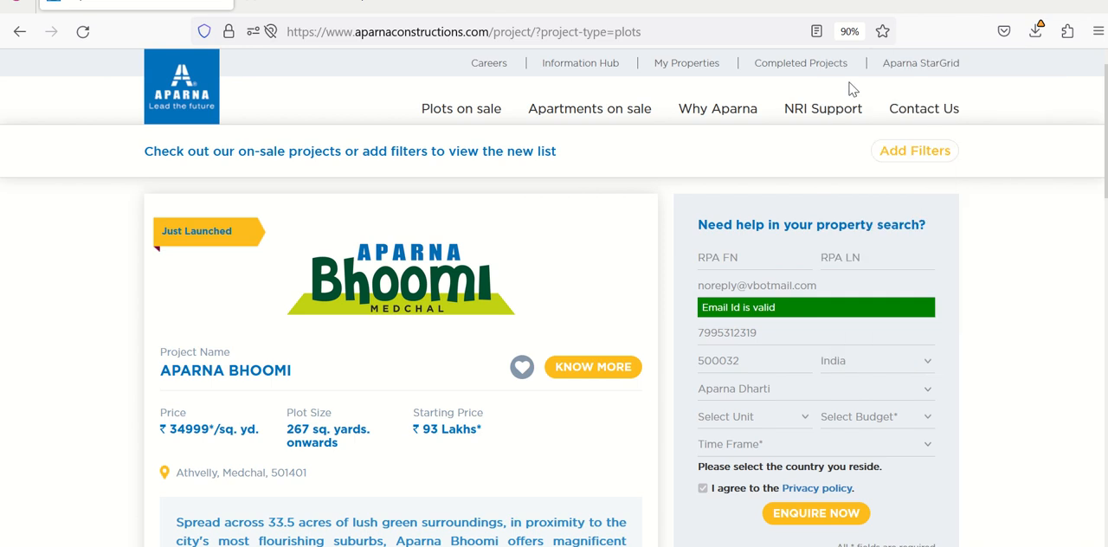
click(753, 416)
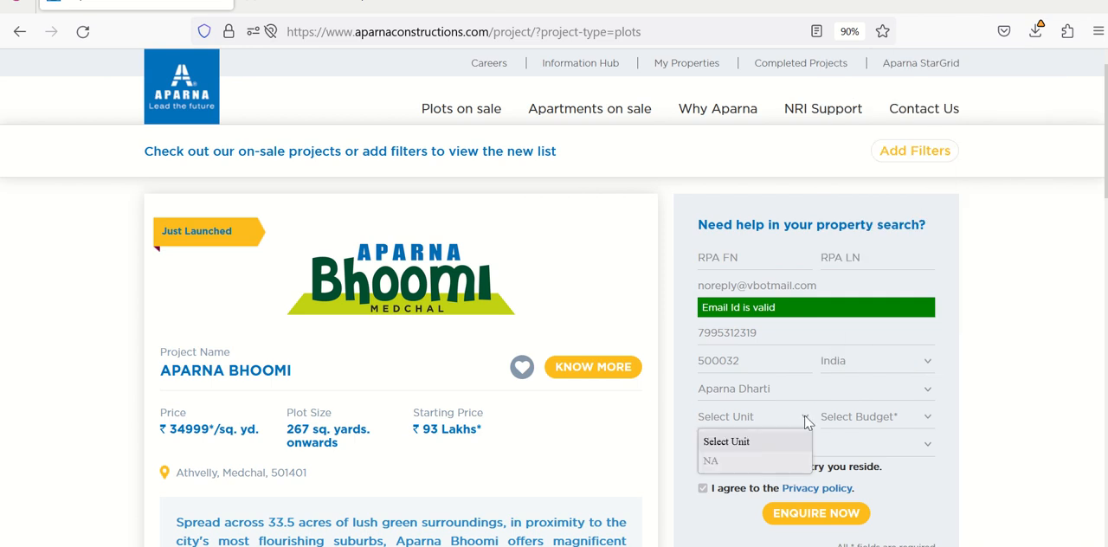
click(713, 461)
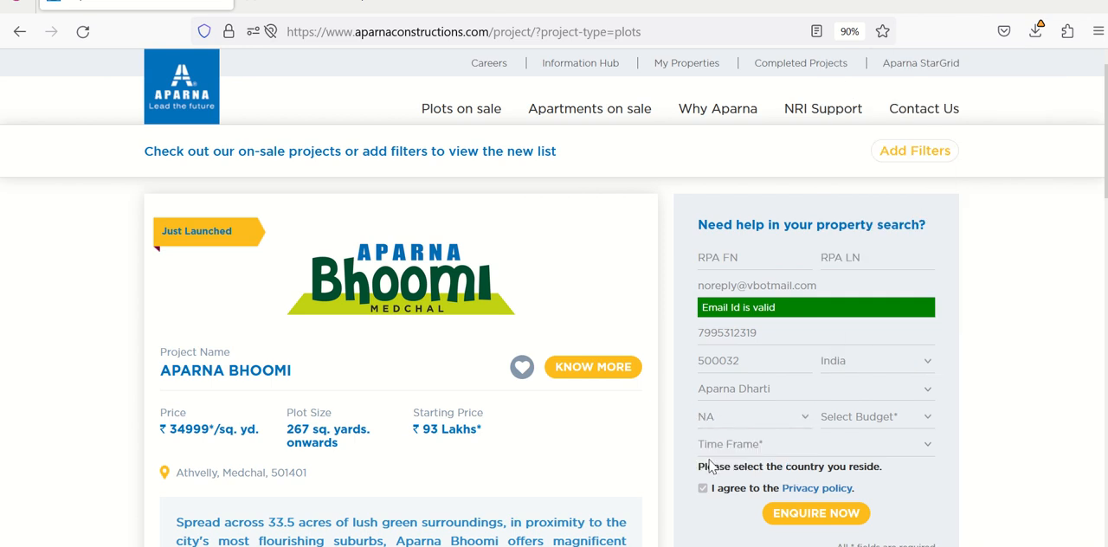
click(876, 417)
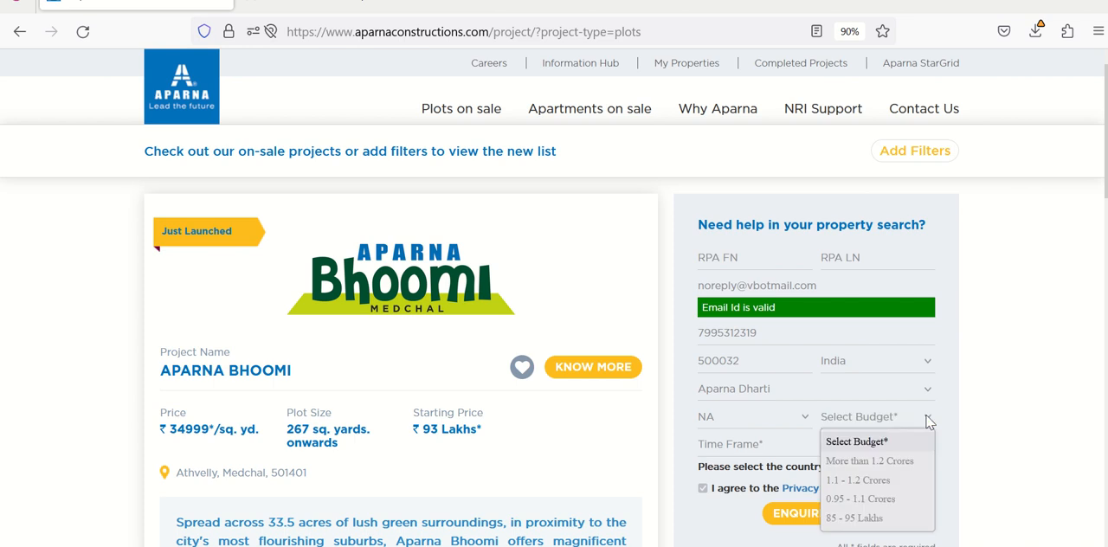
click(873, 460)
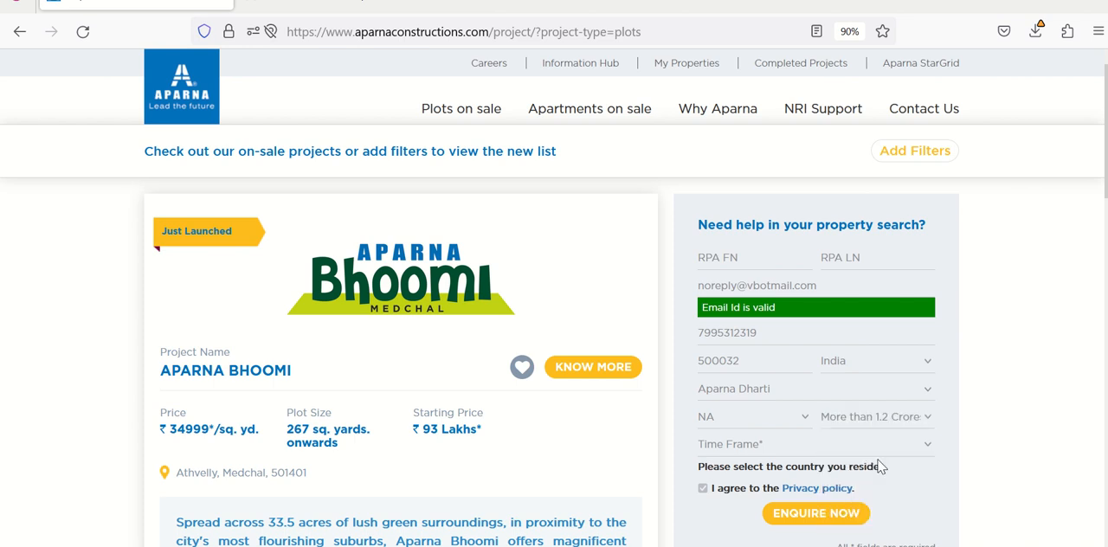
Set the time frame to 30 Days, agree to the privacy policy and submit
click(815, 444)
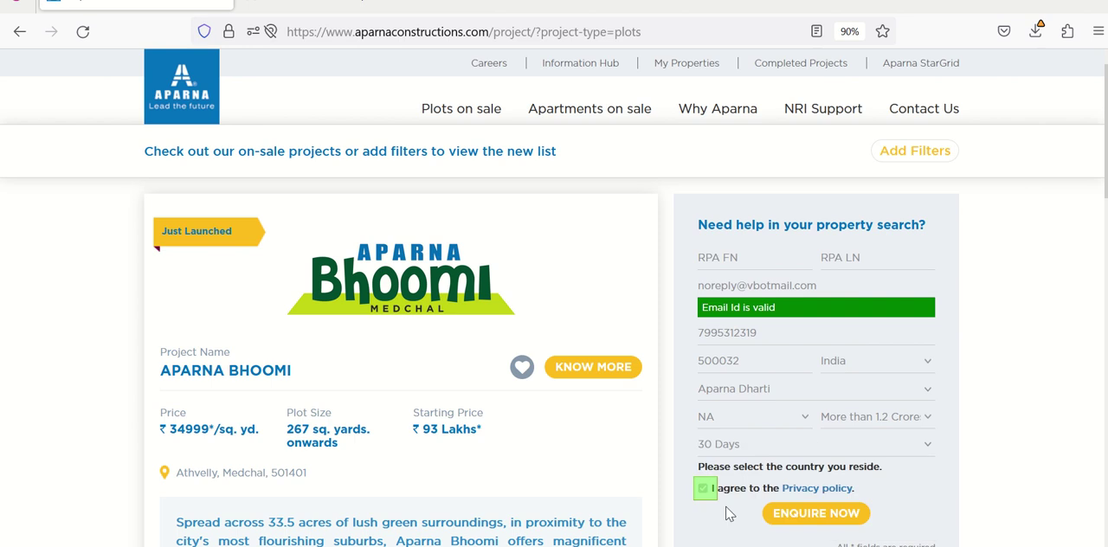
click(702, 489)
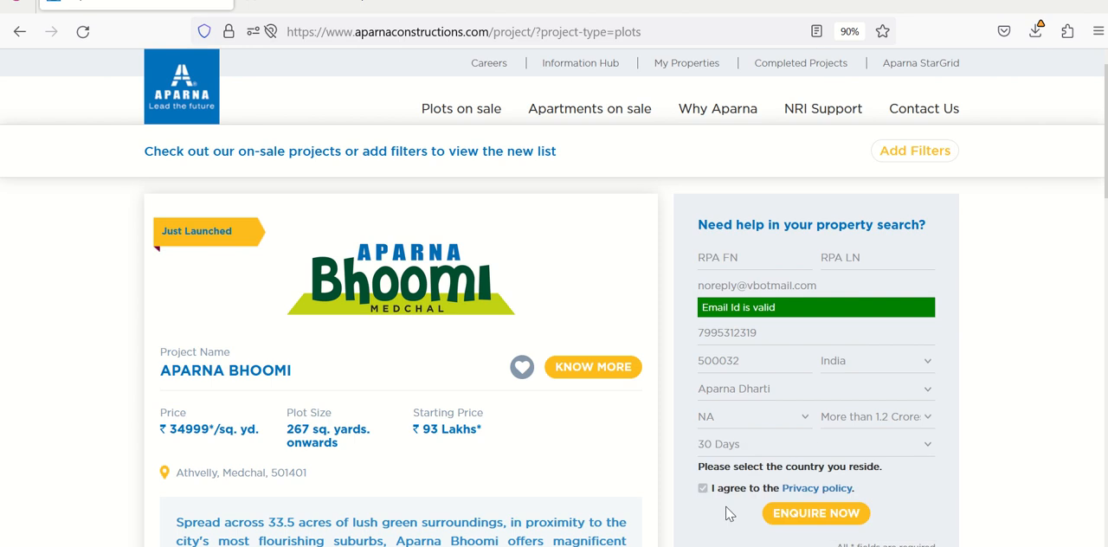
click(816, 513)
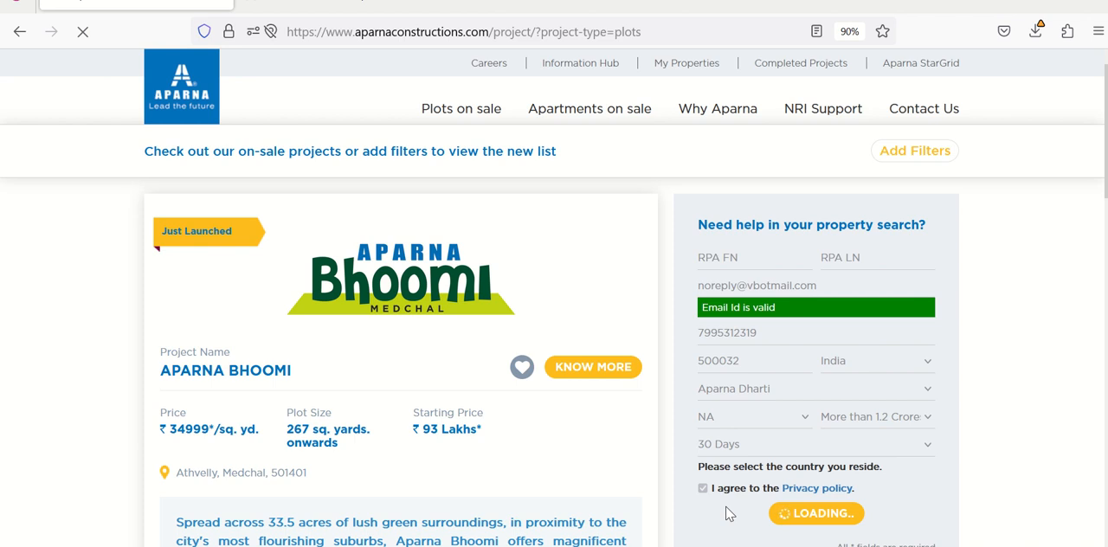
click(830, 514)
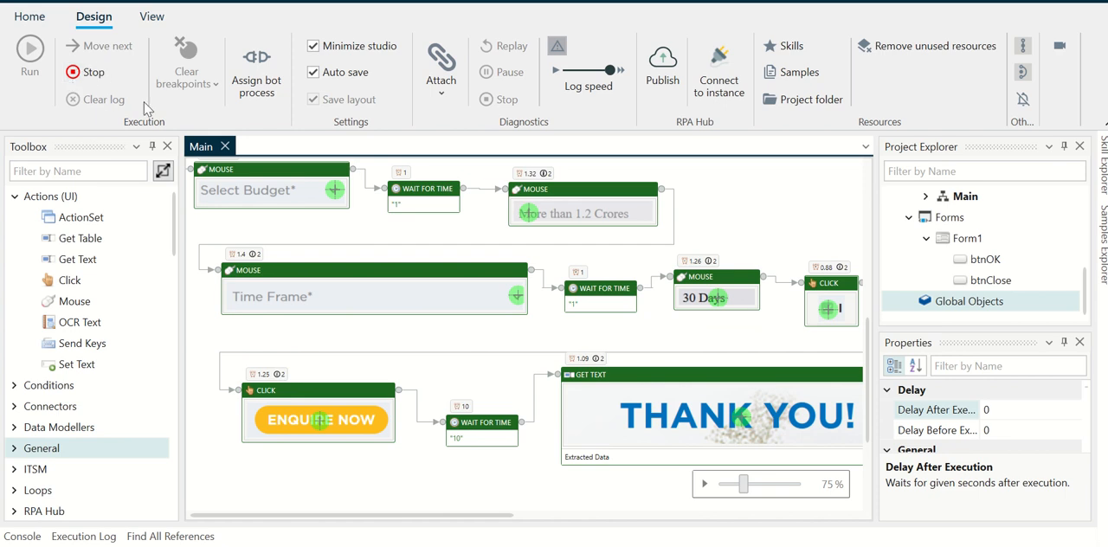
mouse_move(405, 173)
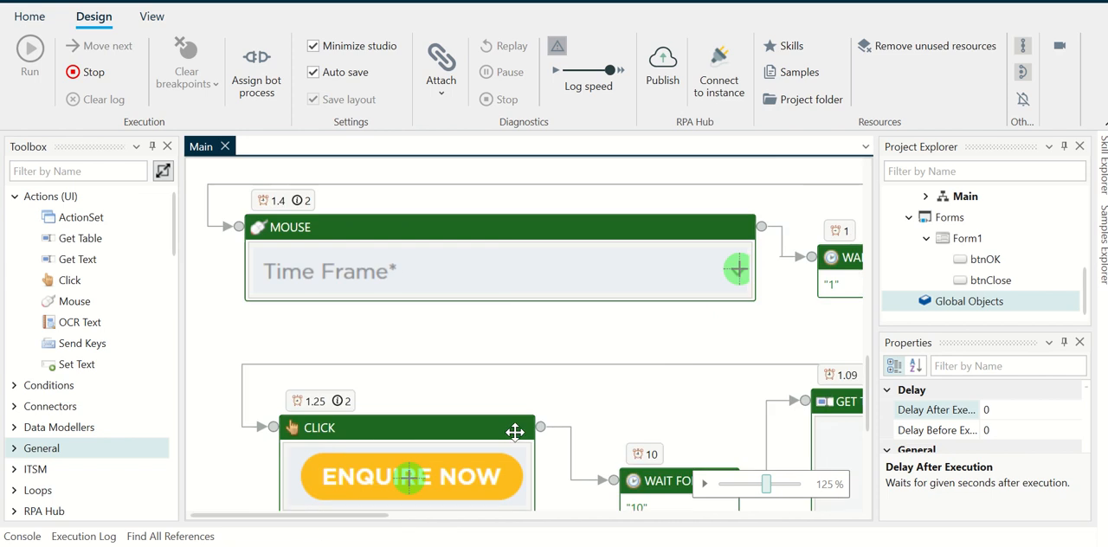
mouse_move(289, 204)
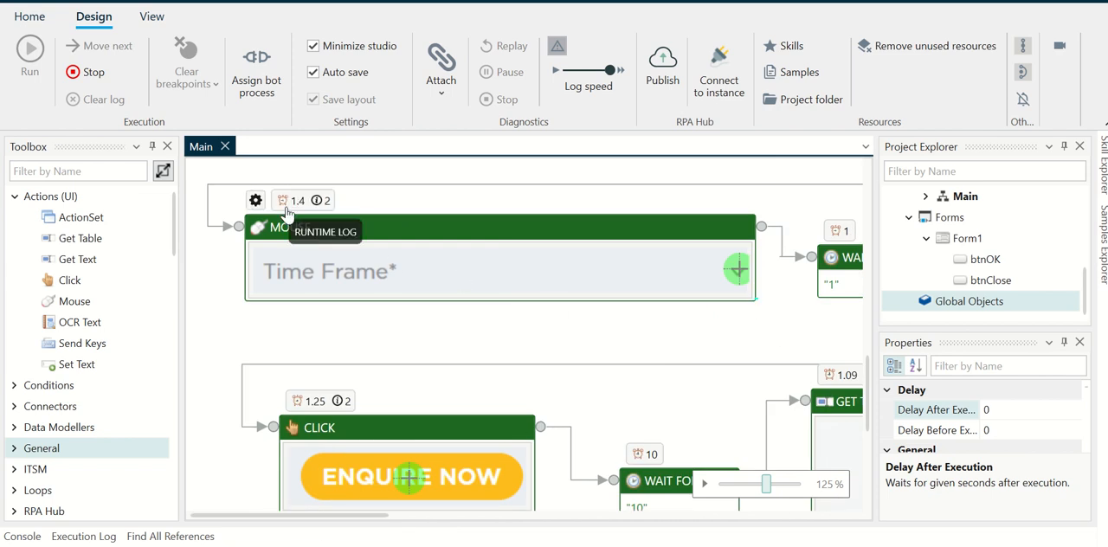
click(290, 200)
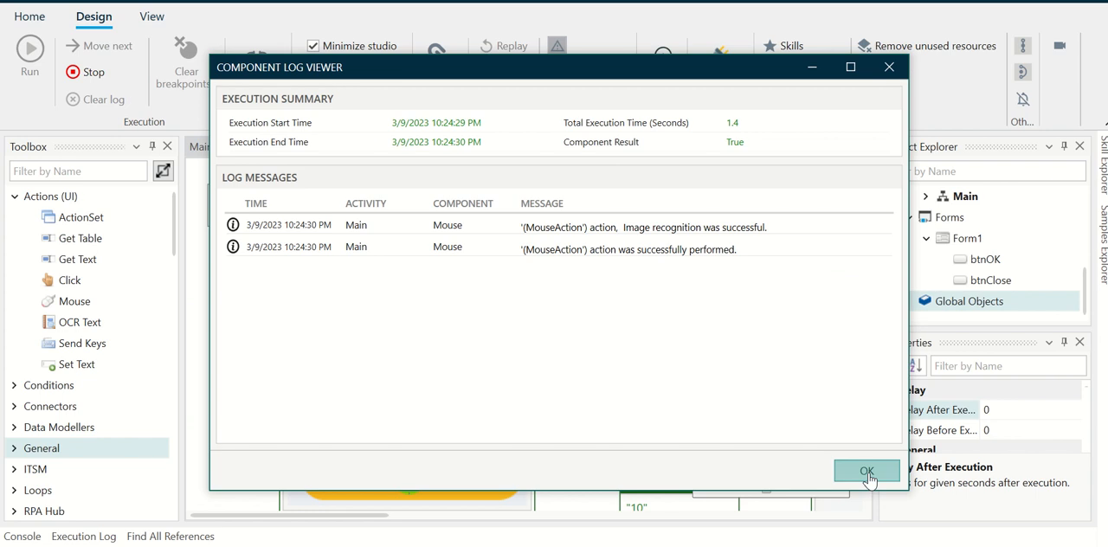
mouse_move(796, 410)
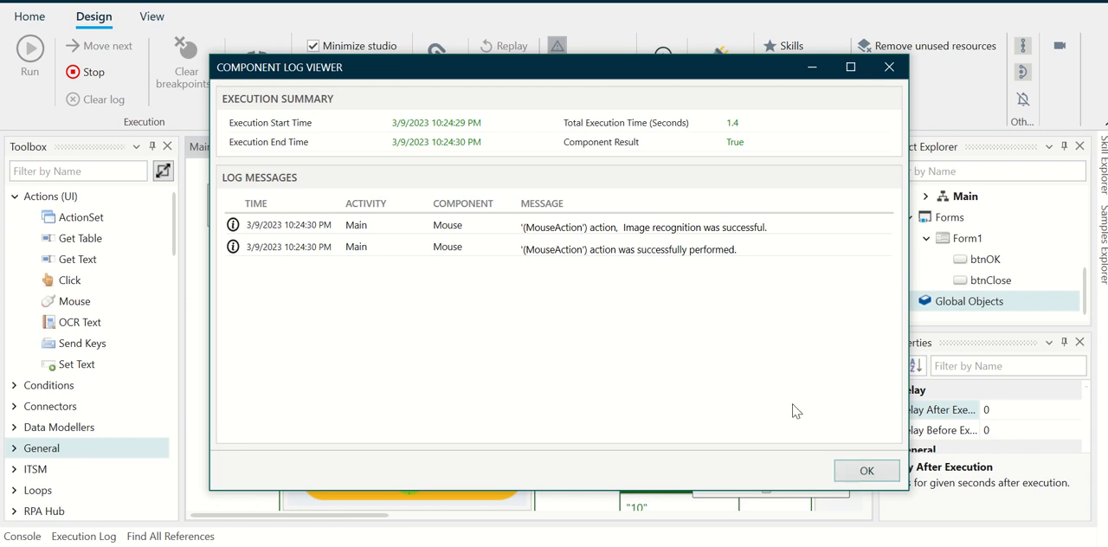
click(866, 470)
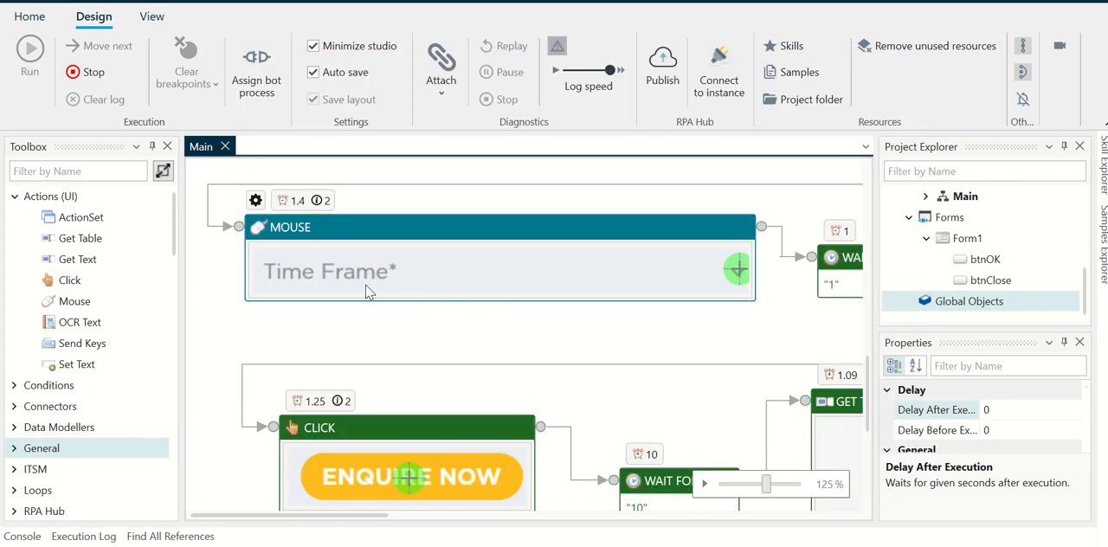
scroll(down, 3)
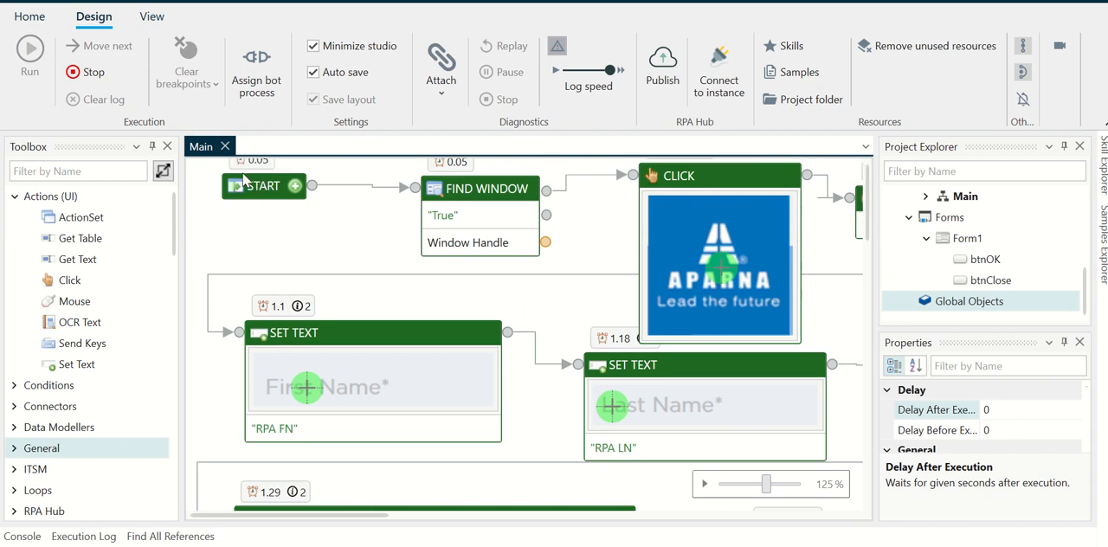
mouse_move(393, 208)
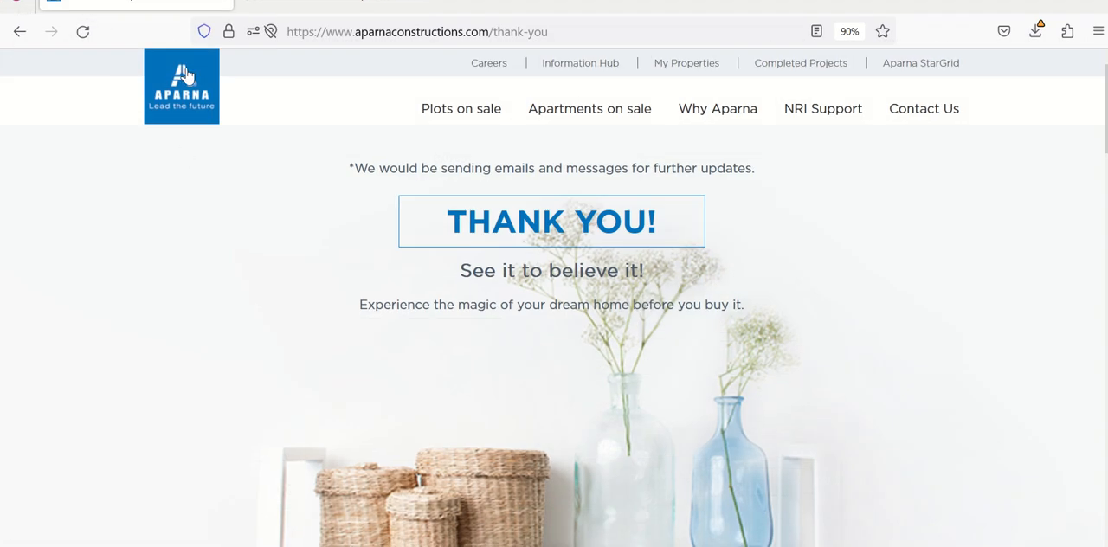
mouse_move(190, 111)
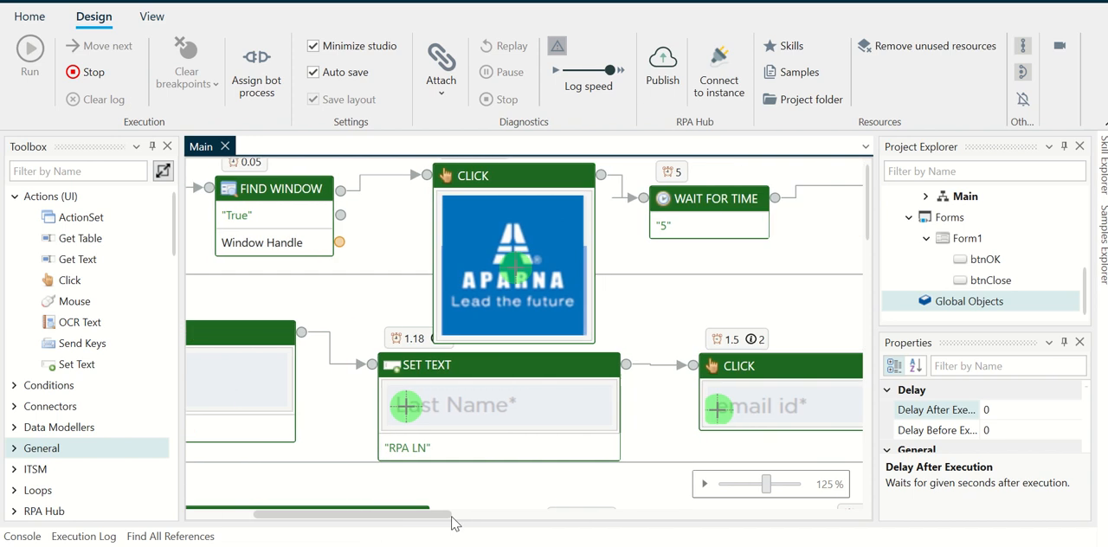
scroll(right, 3)
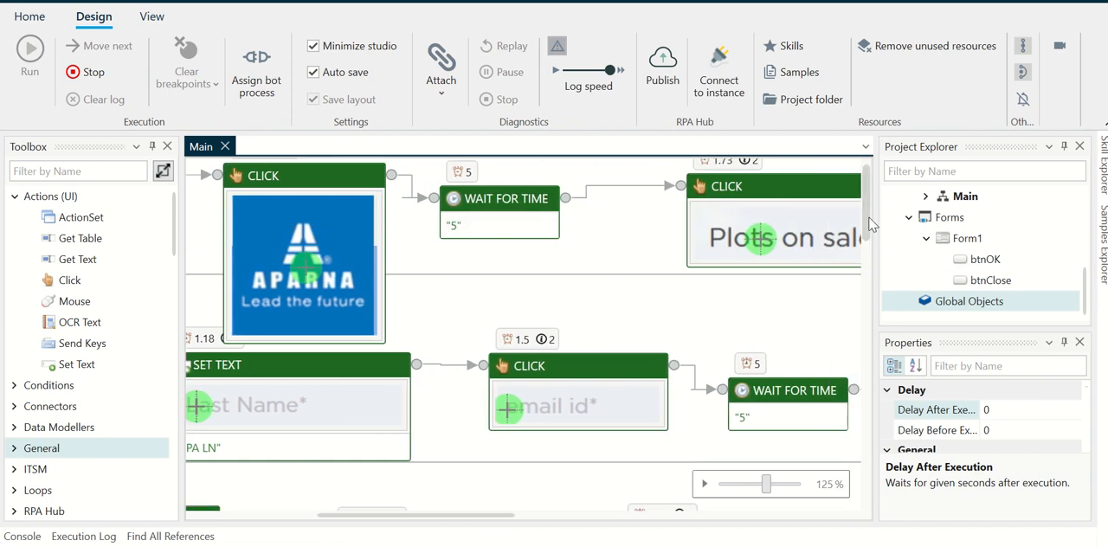
scroll(down, 3)
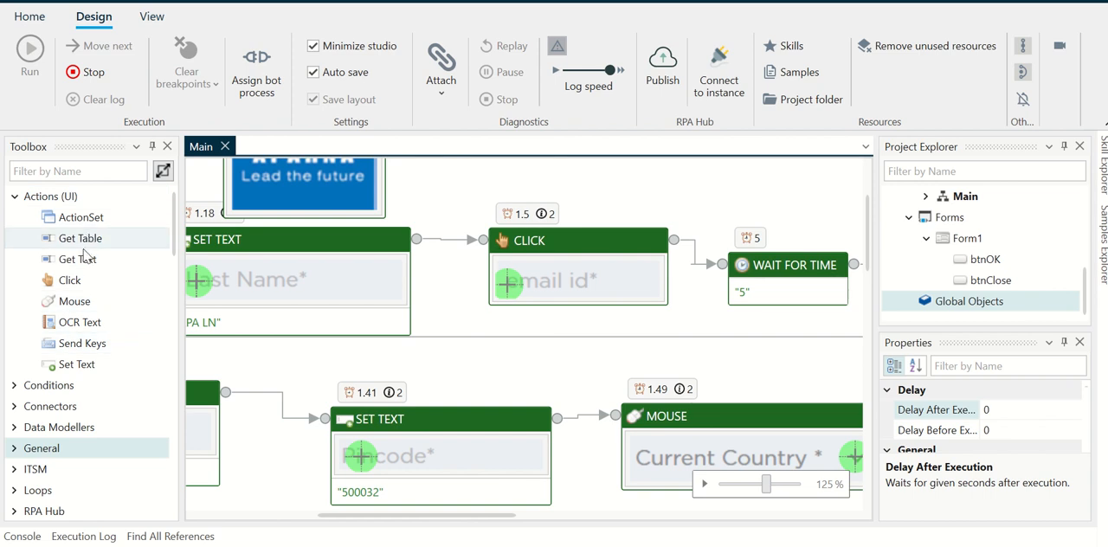
mouse_move(658, 419)
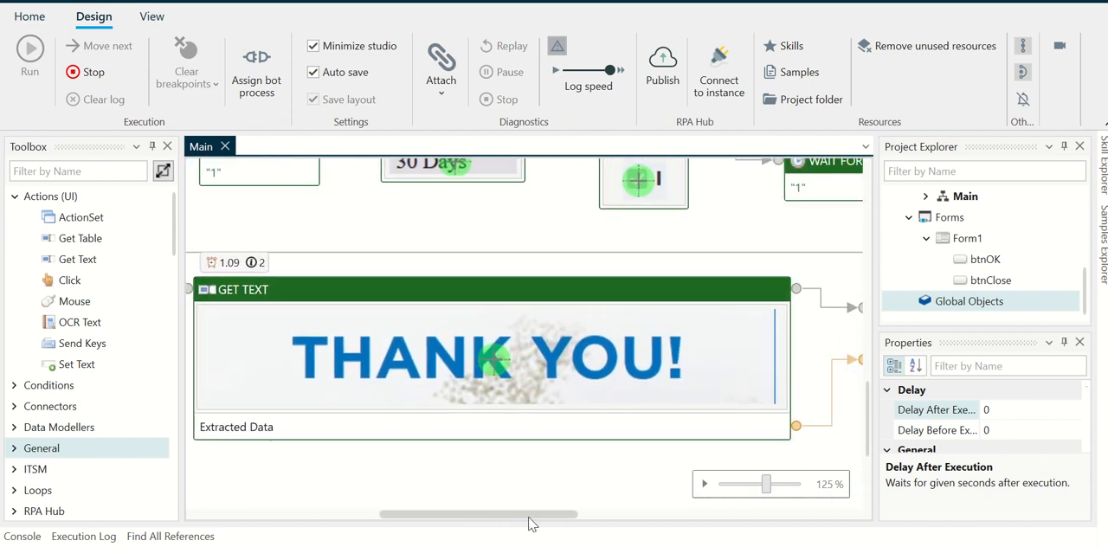
mouse_move(87, 264)
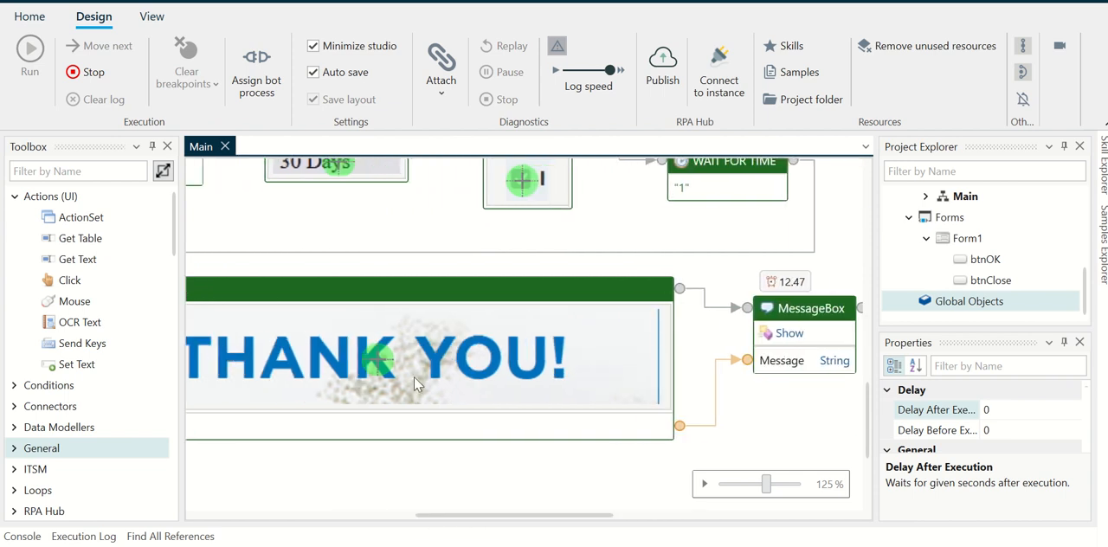
mouse_move(453, 522)
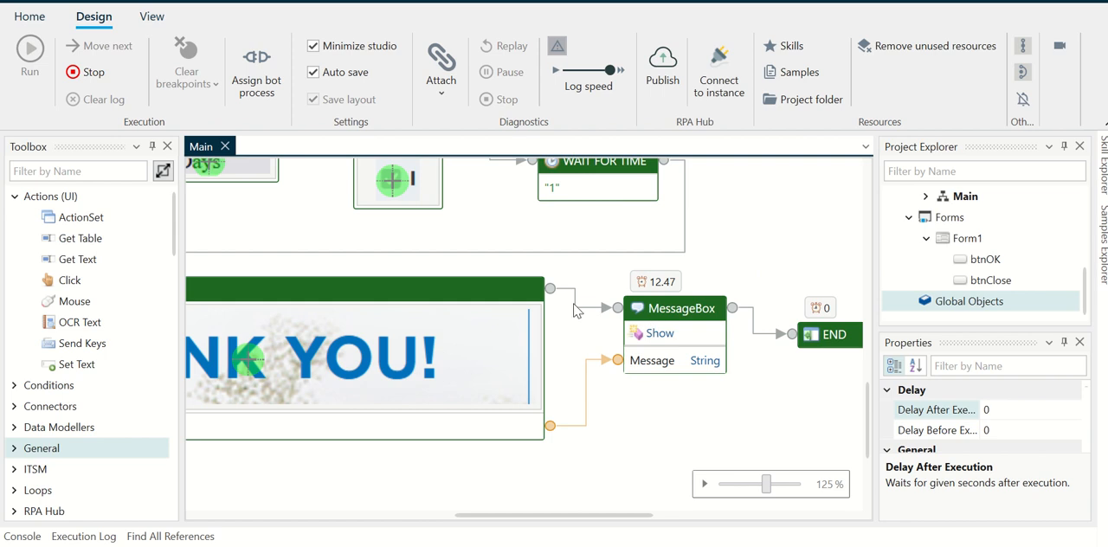
mouse_move(872, 424)
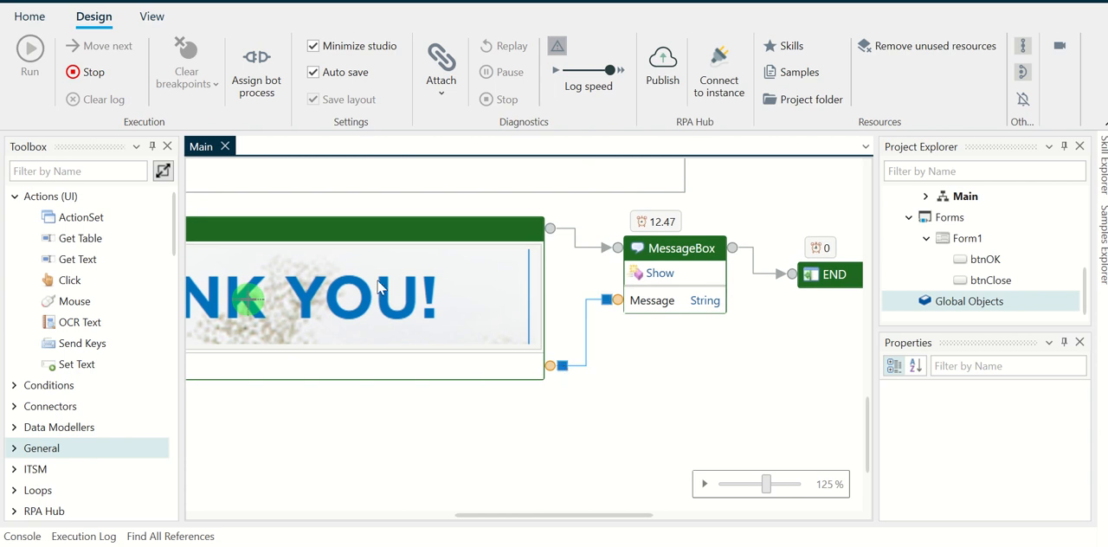
mouse_move(660, 272)
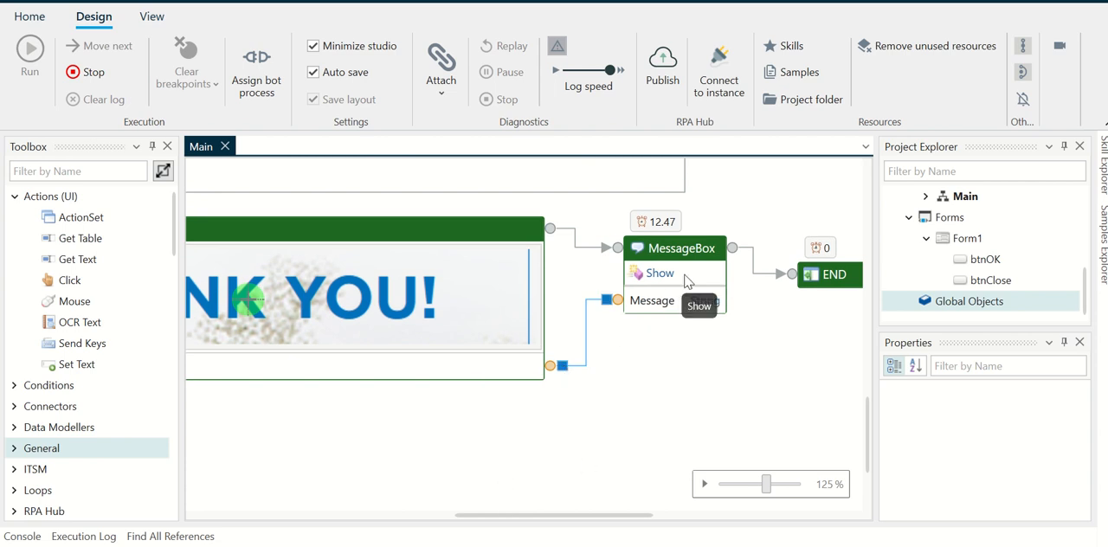
mouse_move(660, 273)
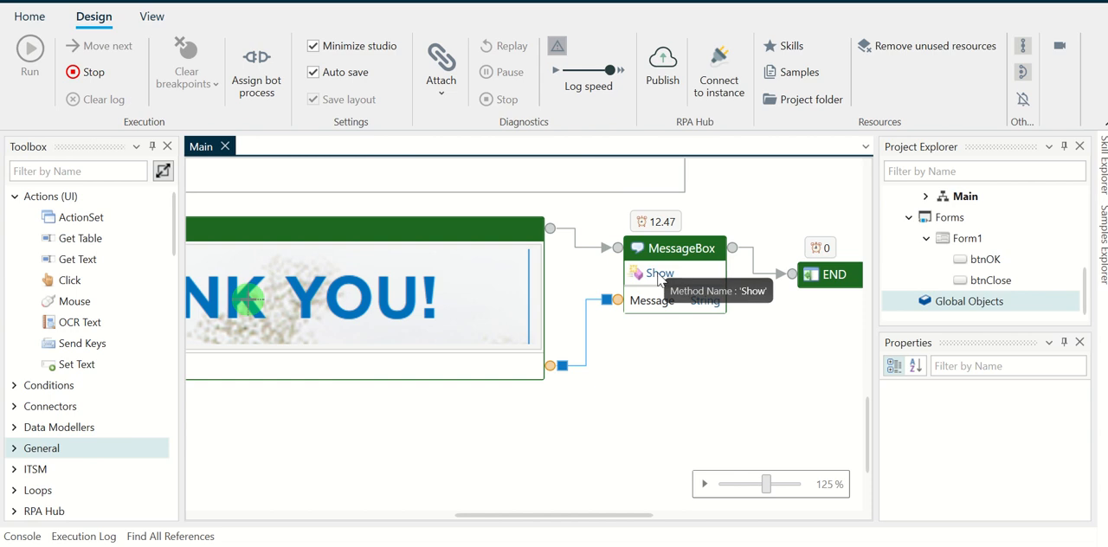
mouse_move(786, 279)
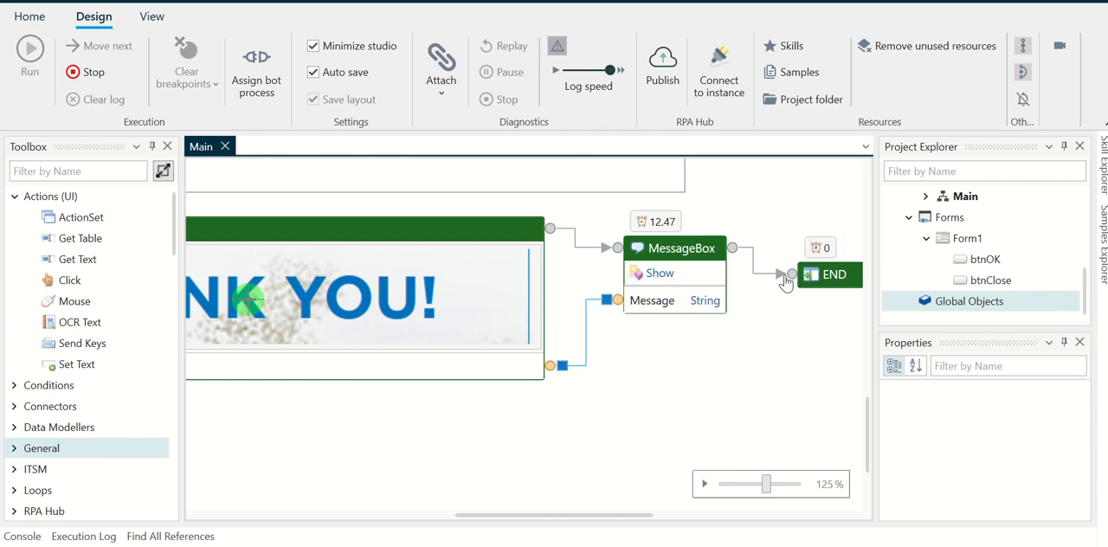
mouse_move(871, 434)
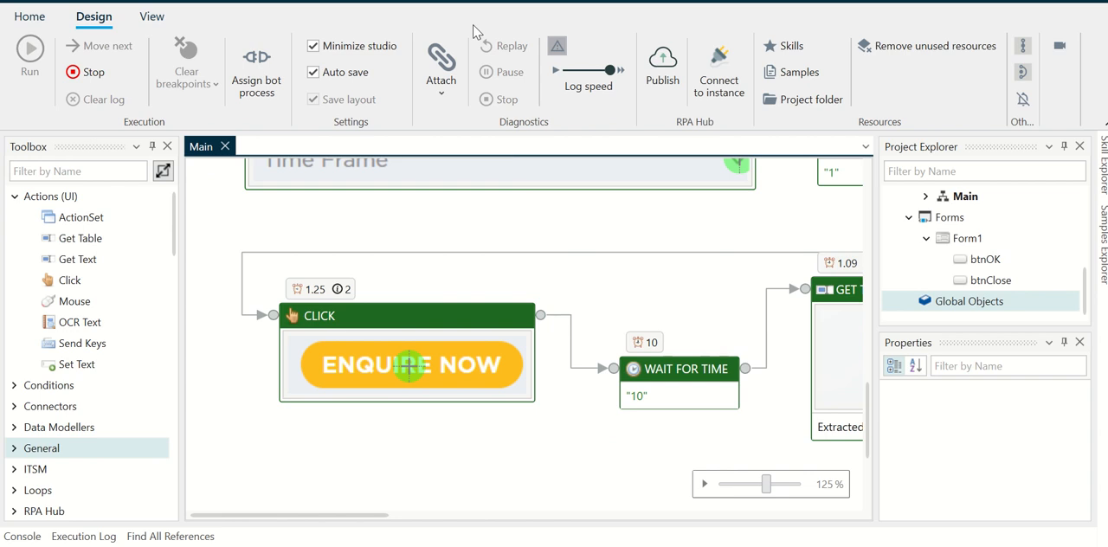
mouse_move(492, 19)
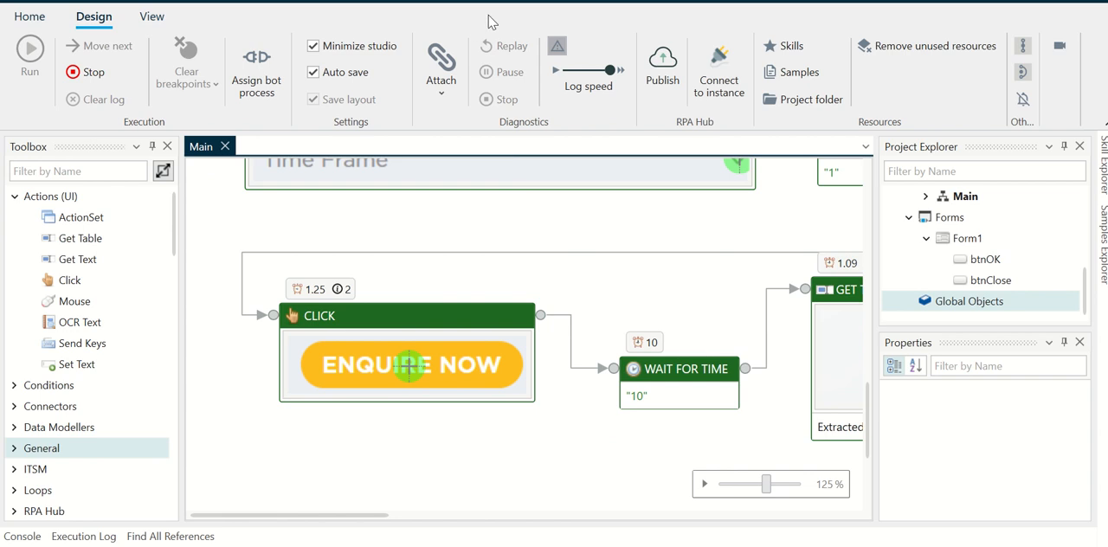
mouse_move(529, 127)
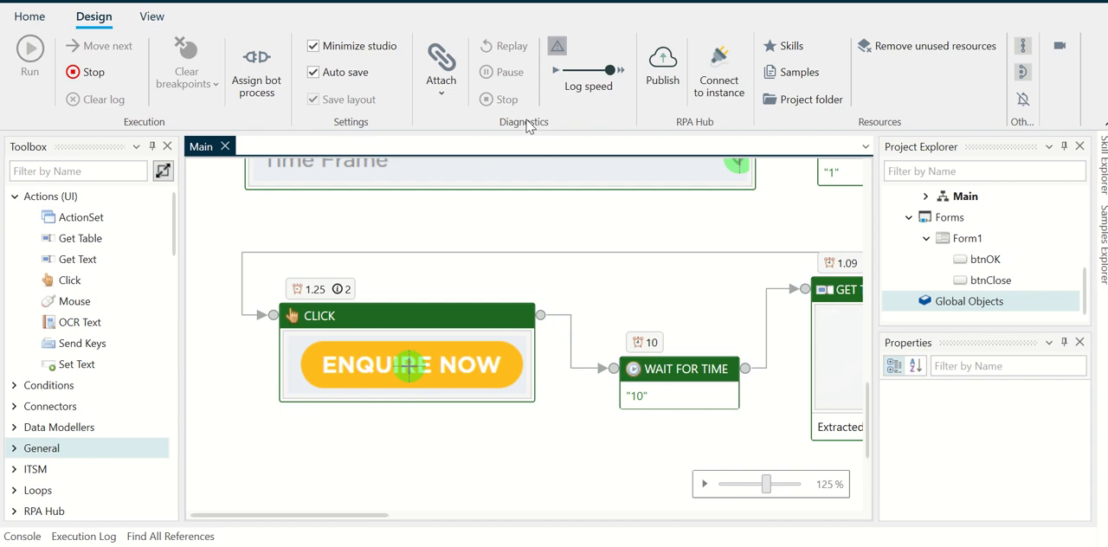